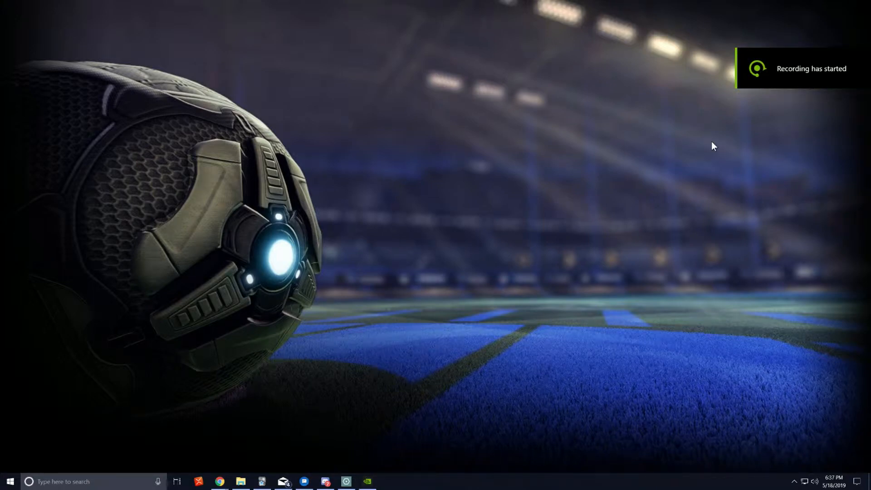
mouse_move(512, 283)
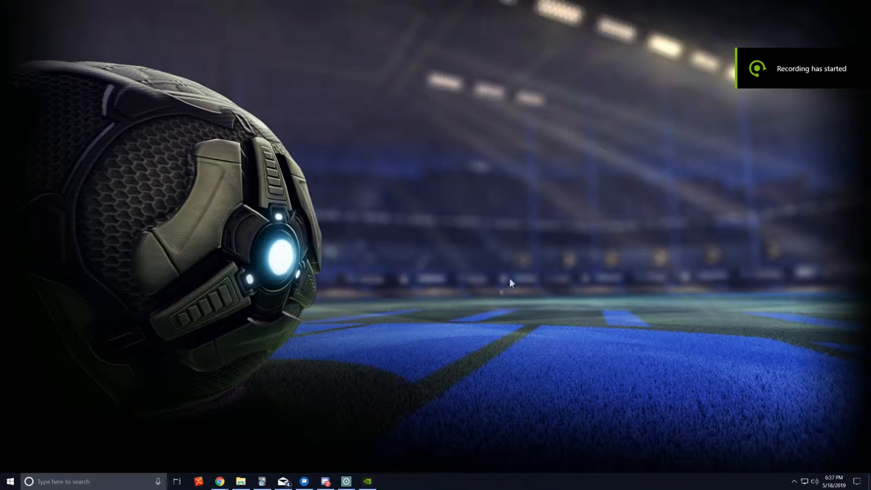
Bring up the 'Mandatory Palace 2019' Slides deck on the clotting cascade slide
click(220, 481)
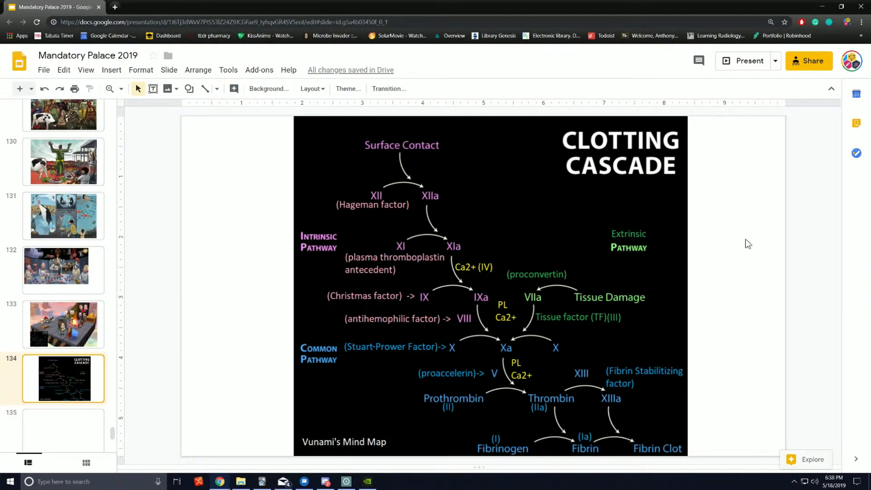
mouse_move(751, 251)
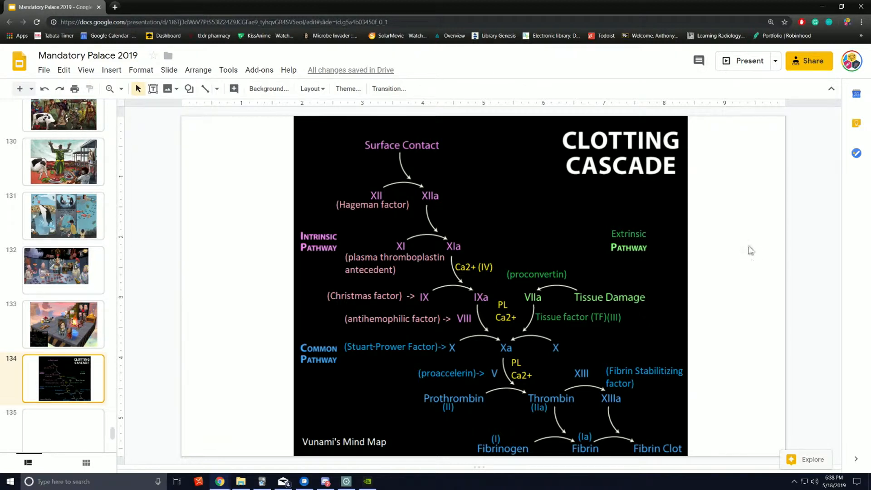
mouse_move(759, 257)
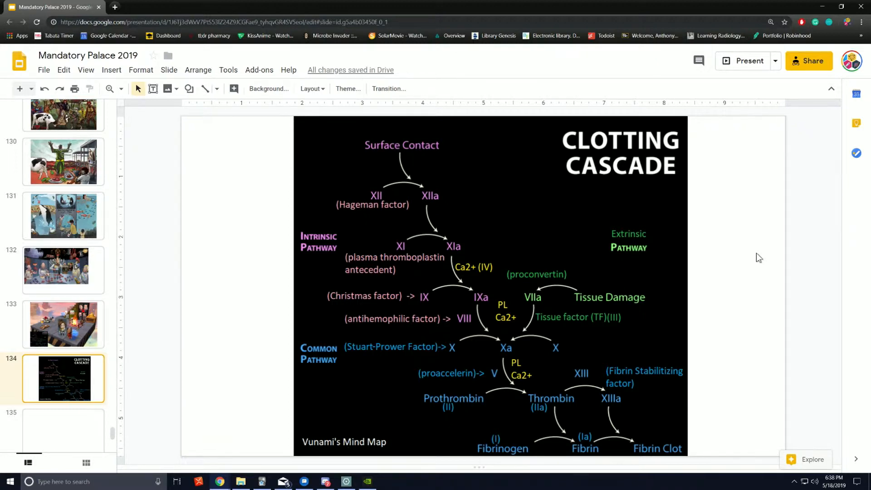
mouse_move(726, 269)
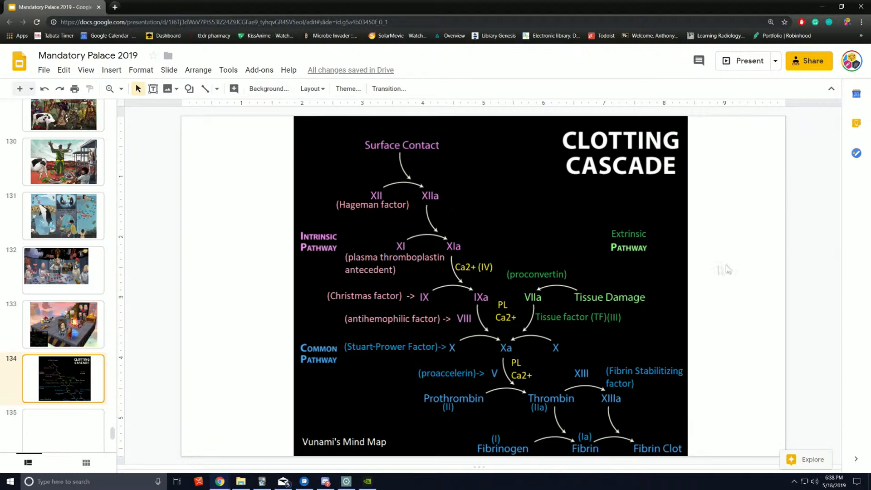
mouse_move(727, 266)
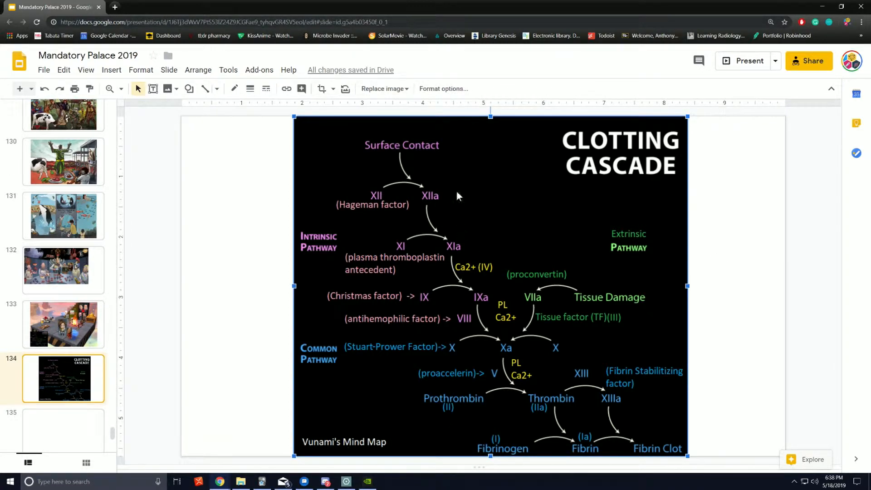
mouse_move(385, 259)
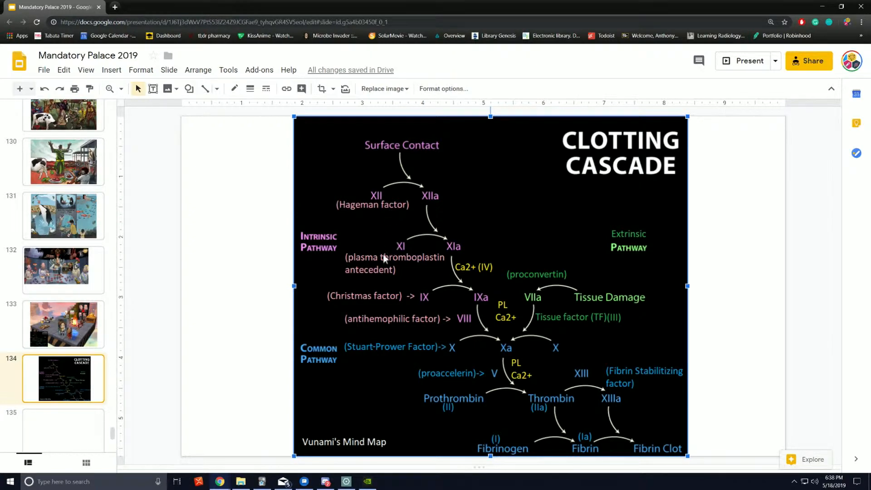
mouse_move(606, 291)
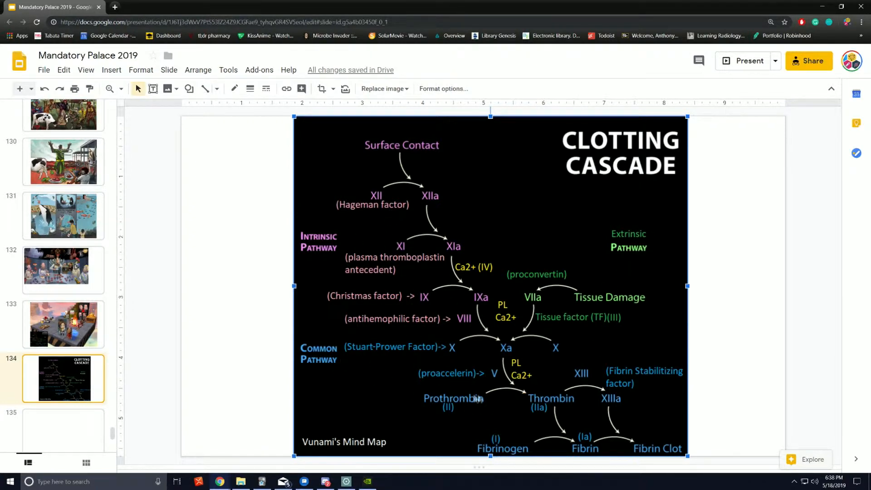
mouse_move(661, 448)
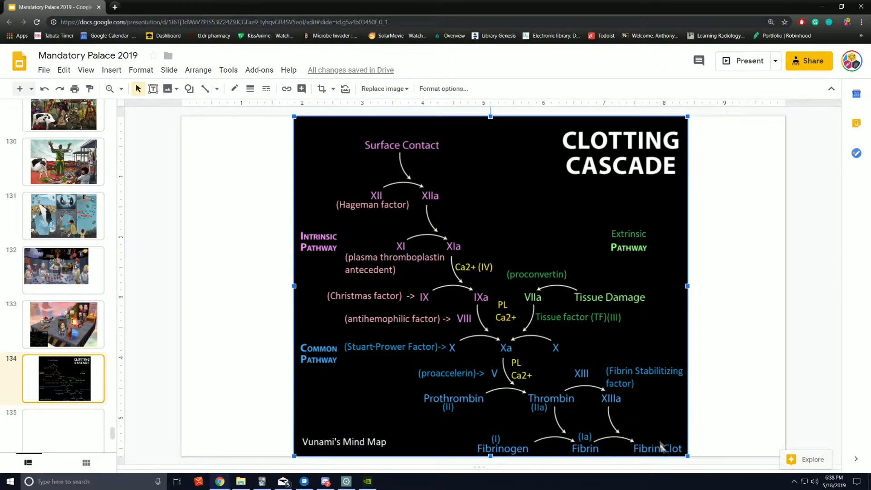
click(733, 408)
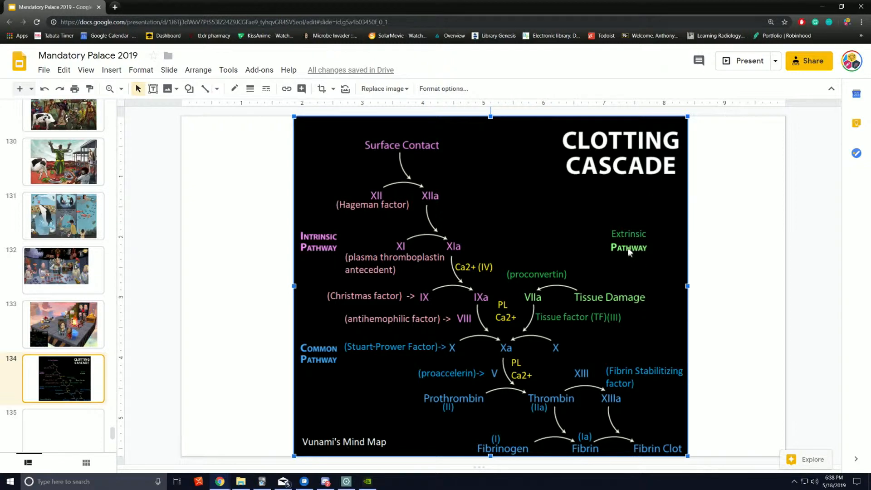
mouse_move(636, 265)
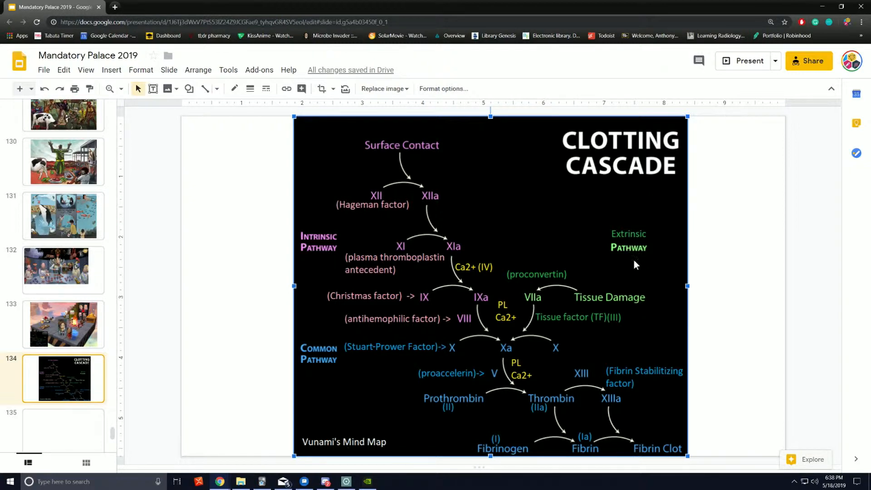
mouse_move(631, 272)
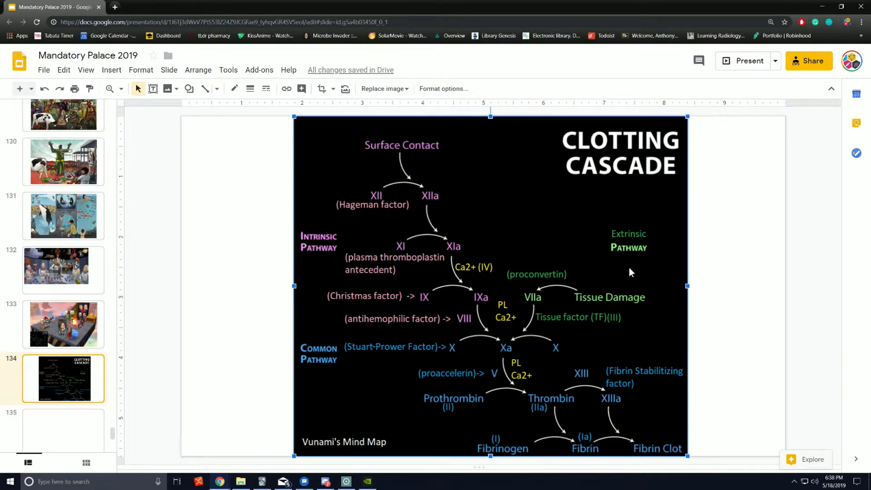
mouse_move(405, 361)
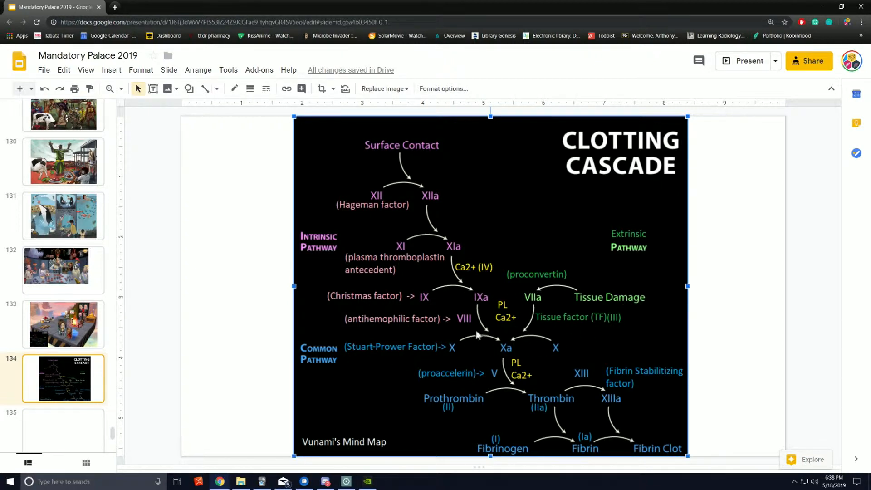
mouse_move(335, 366)
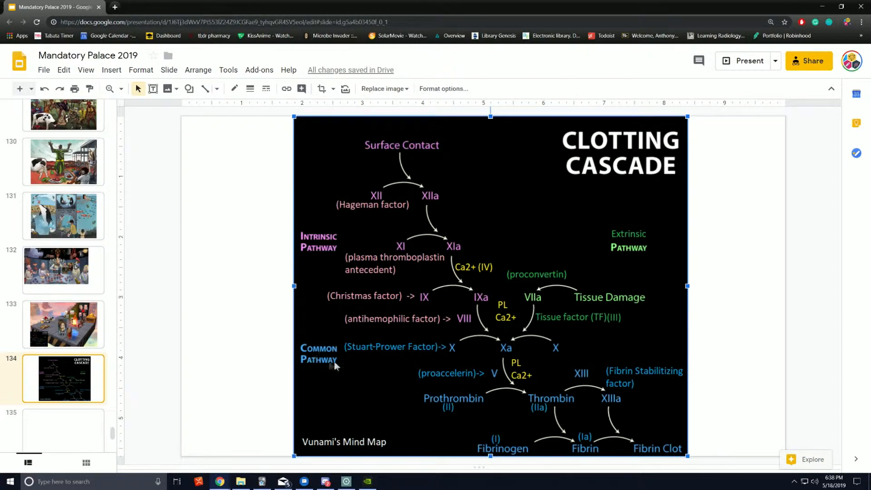
mouse_move(508, 353)
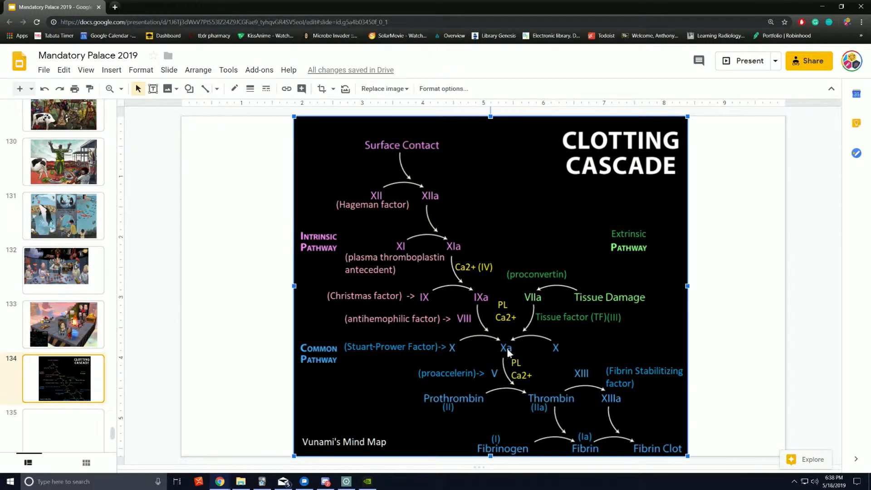
mouse_move(484, 376)
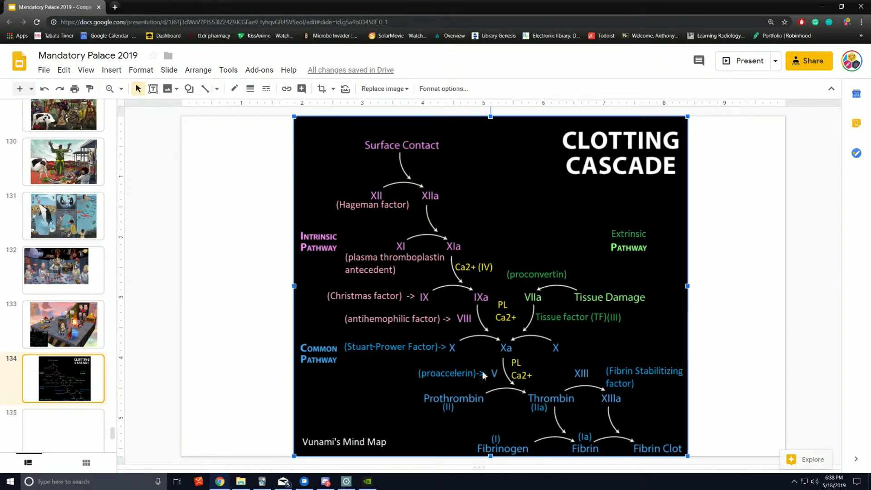
mouse_move(489, 410)
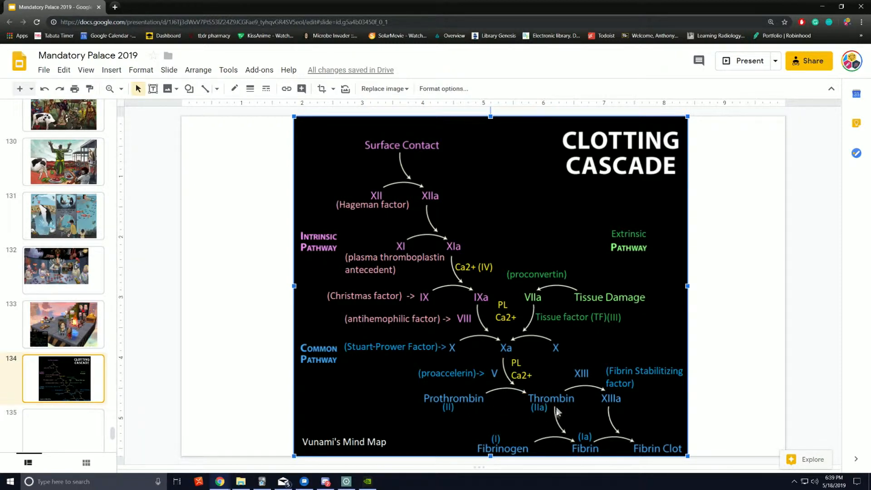
mouse_move(561, 421)
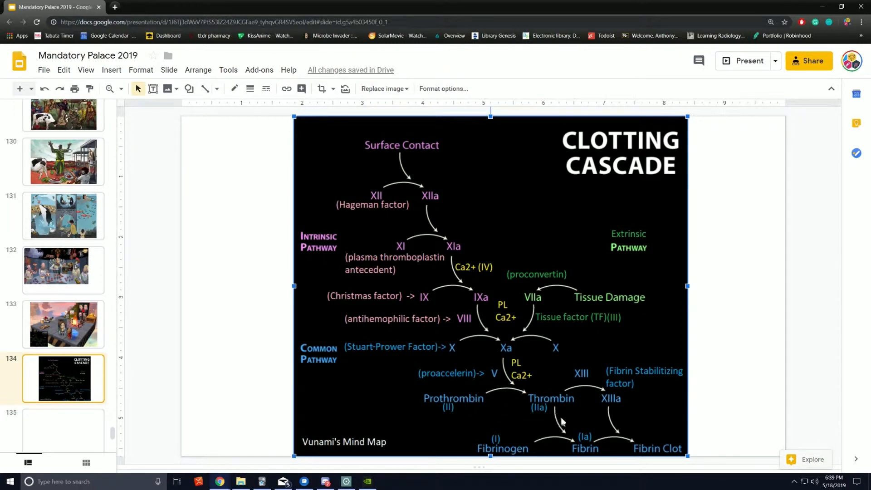
mouse_move(527, 457)
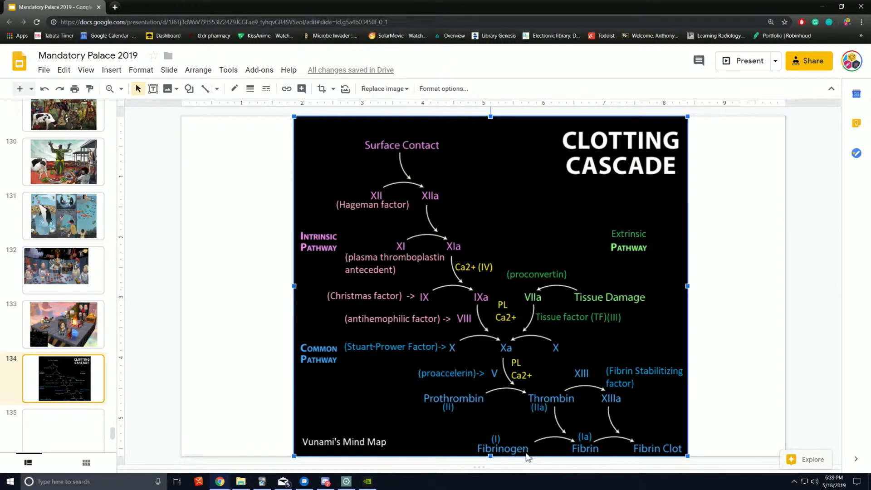
mouse_move(609, 451)
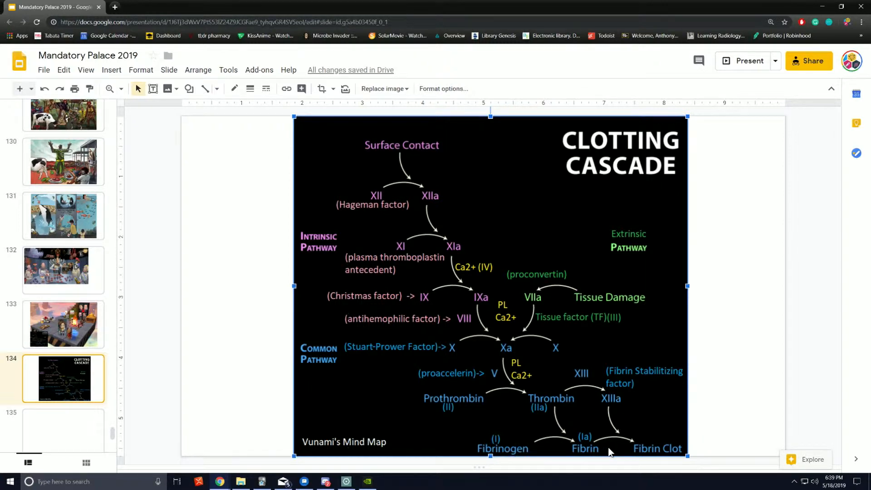
mouse_move(749, 422)
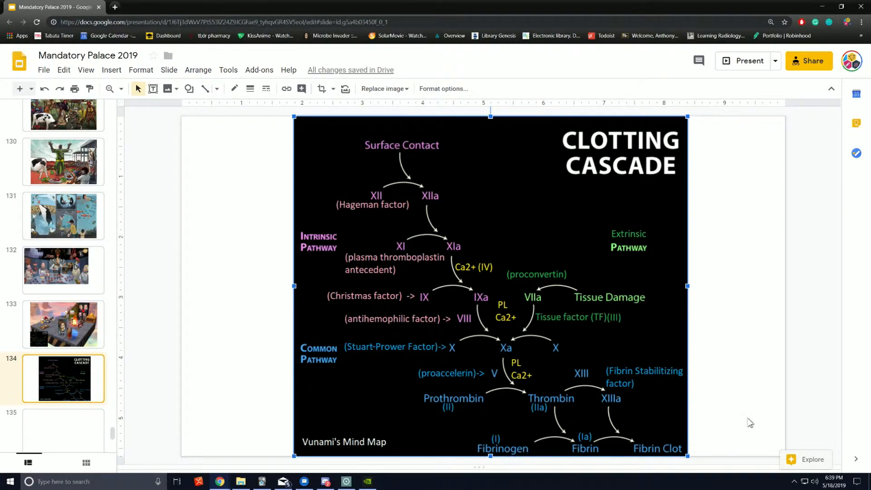
click(63, 324)
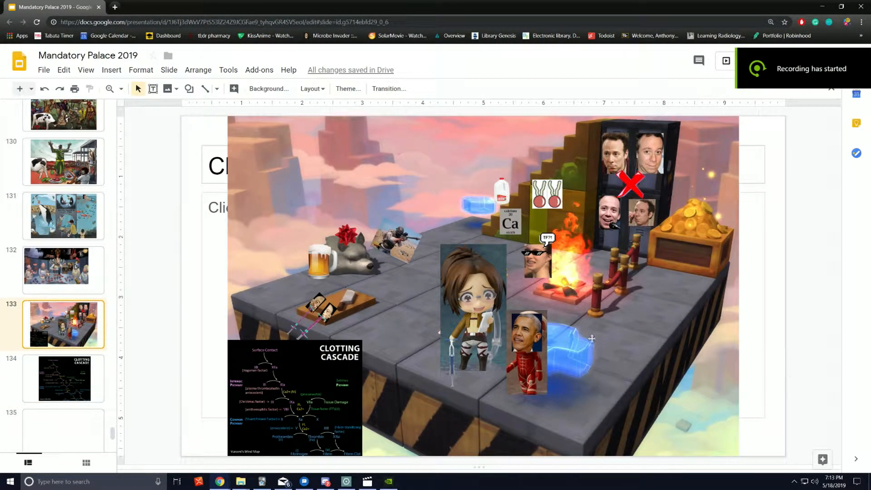
click(473, 308)
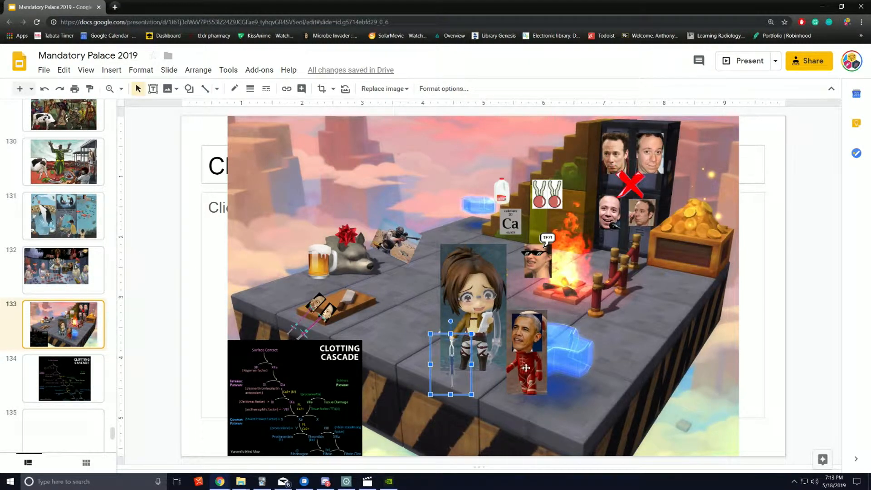
click(525, 368)
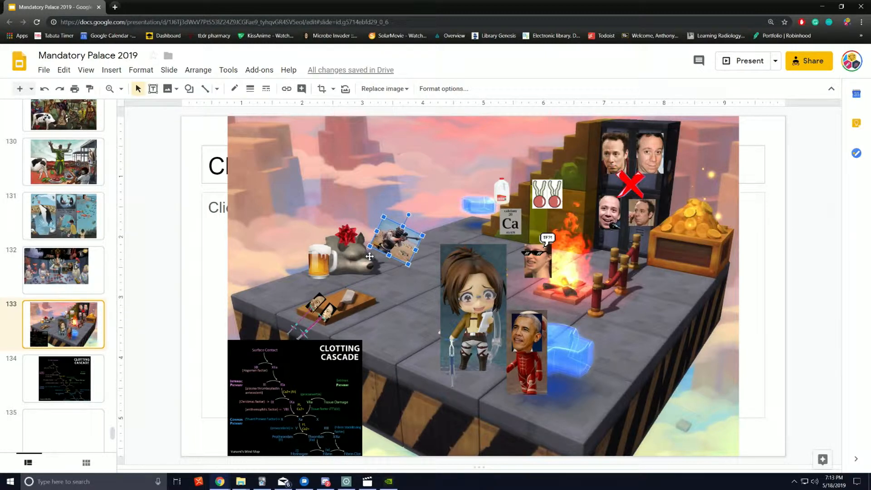
click(518, 296)
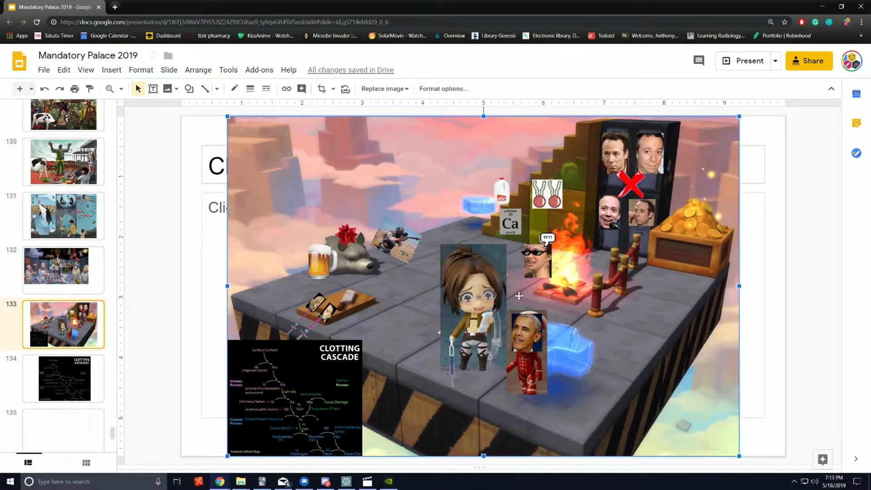
mouse_move(550, 149)
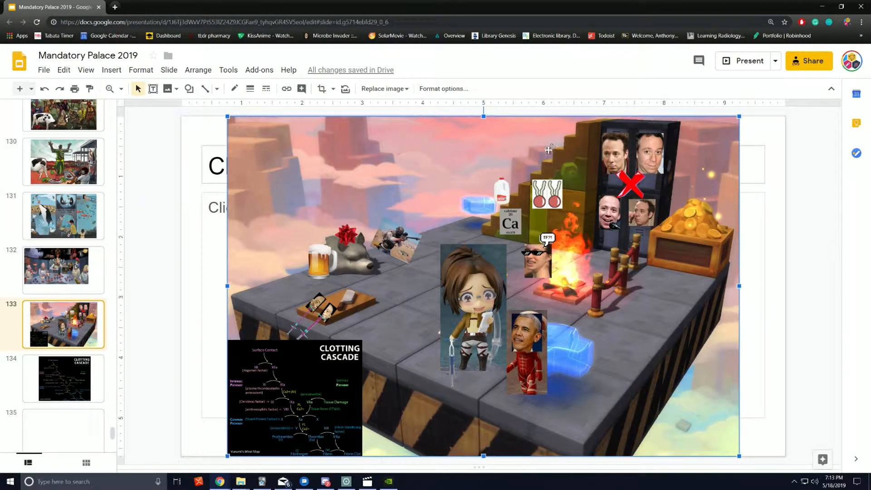
click(539, 253)
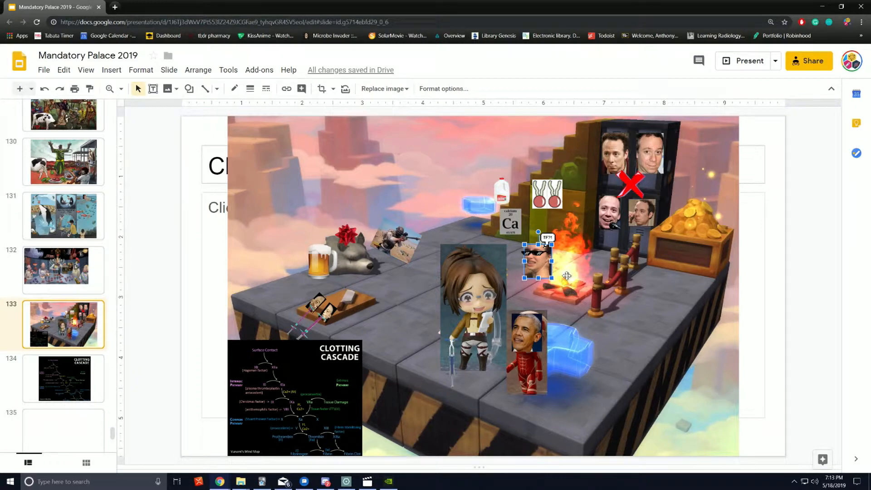
mouse_move(466, 300)
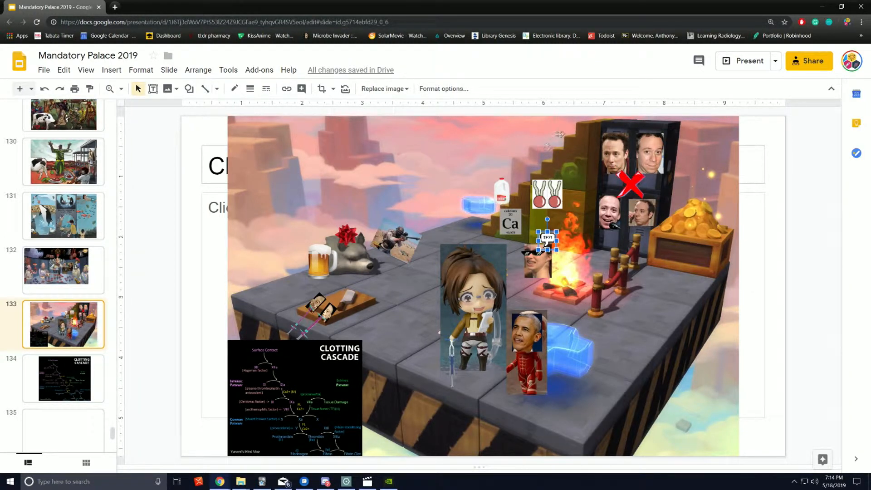
click(509, 222)
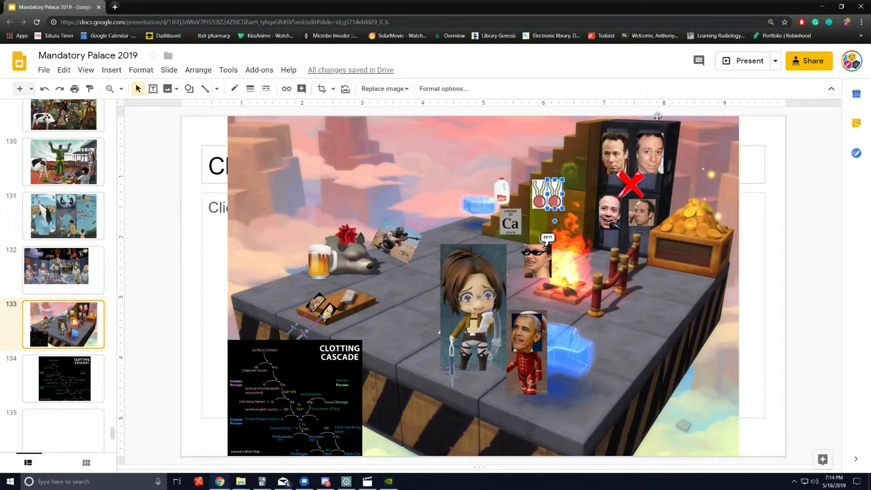
mouse_move(710, 237)
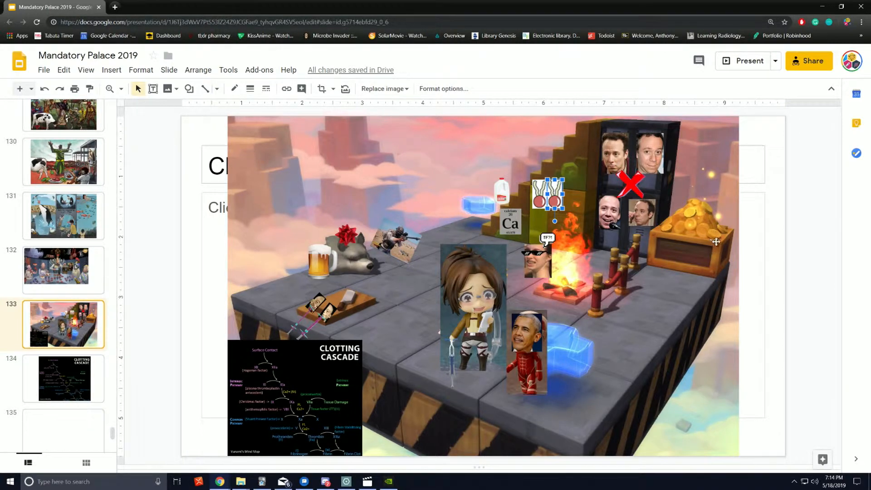
mouse_move(695, 234)
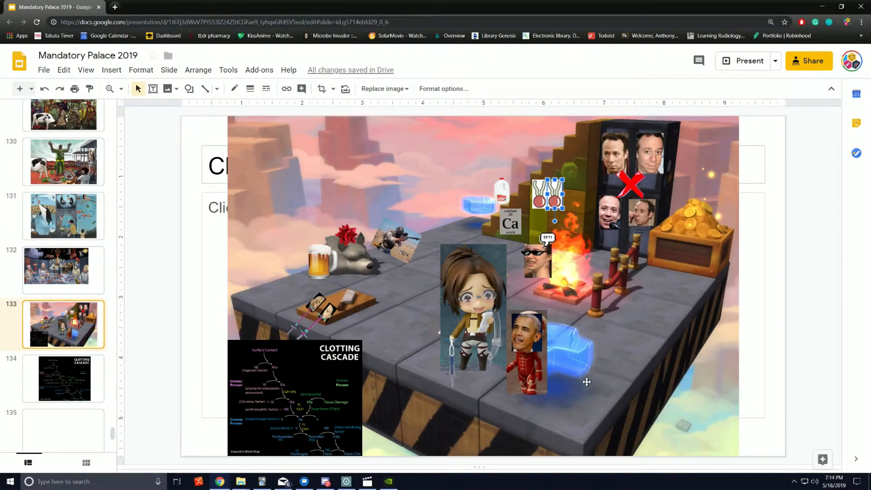
mouse_move(562, 390)
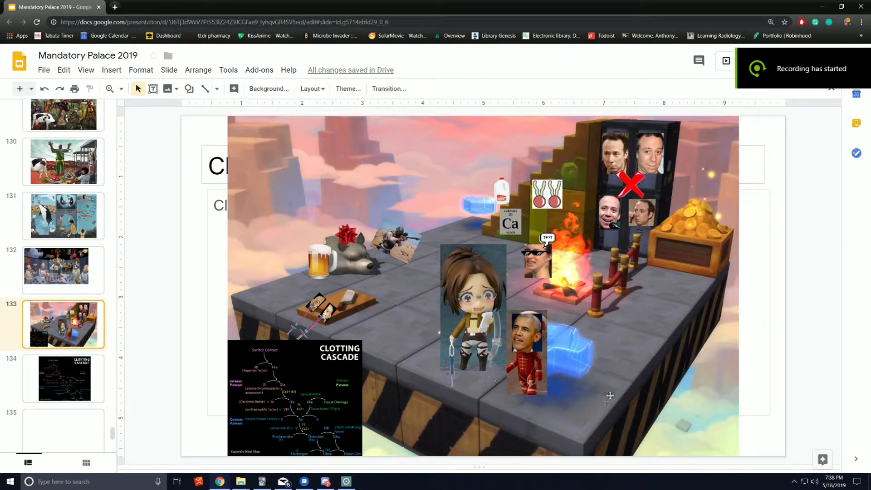
click(451, 362)
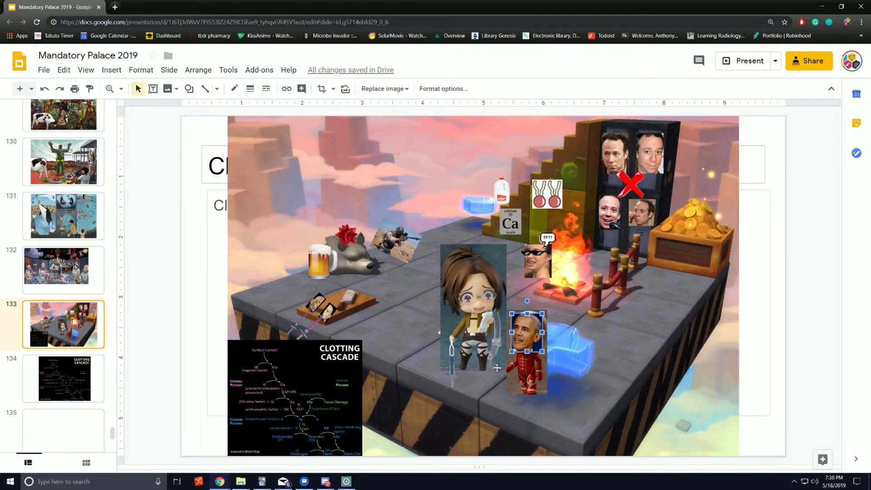
click(474, 312)
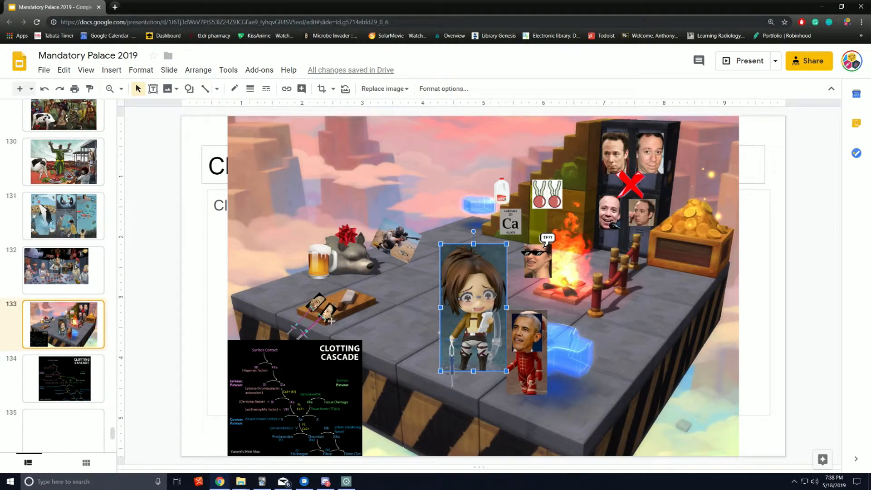
mouse_move(367, 317)
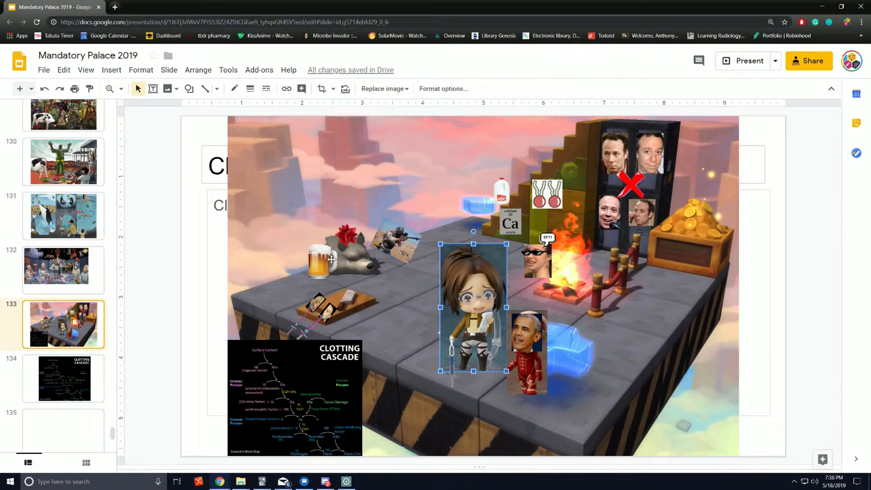
click(322, 261)
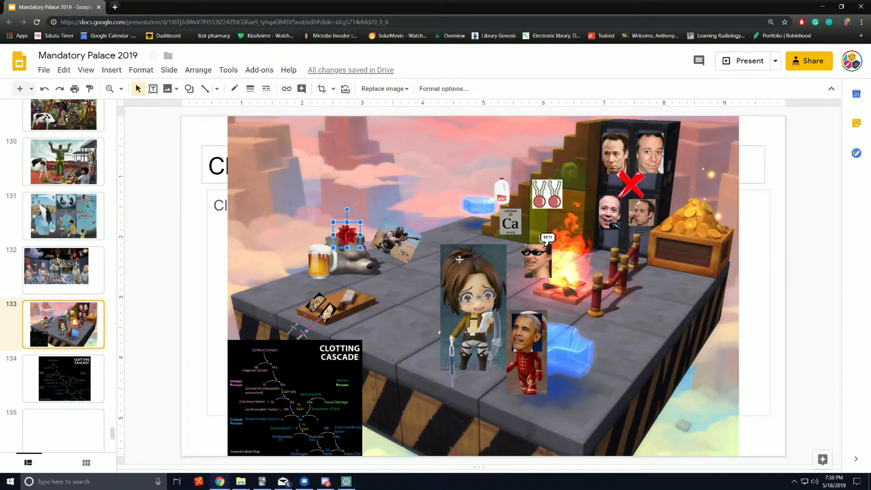
mouse_move(566, 271)
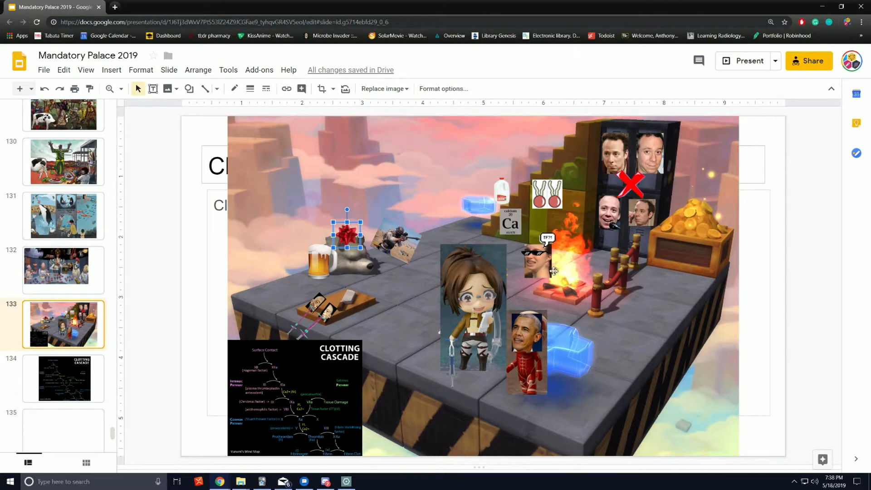
click(536, 256)
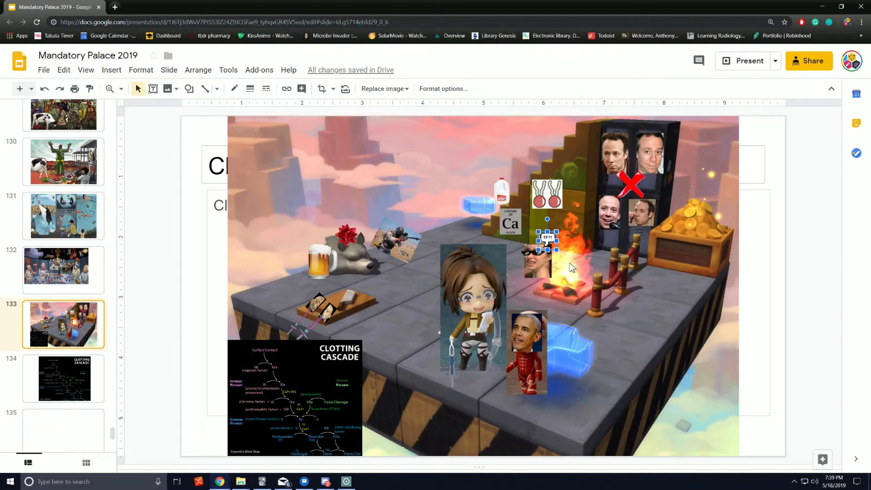
mouse_move(578, 267)
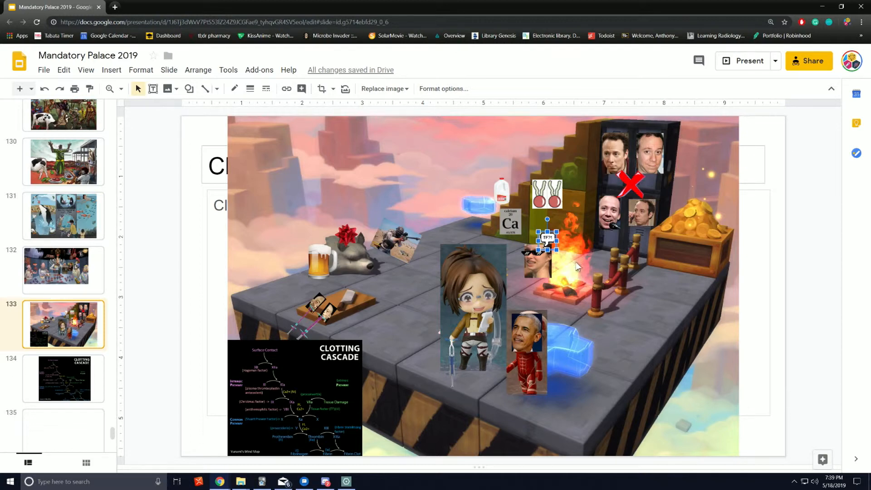
mouse_move(538, 267)
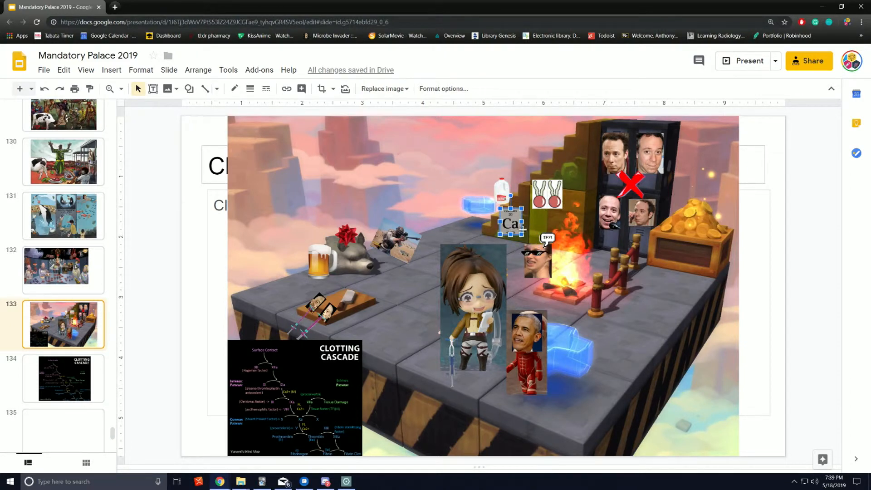
click(546, 194)
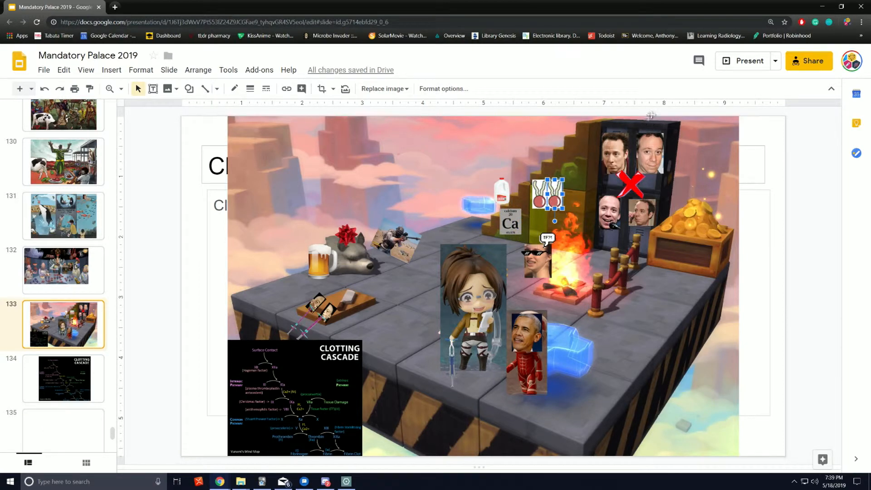
mouse_move(653, 127)
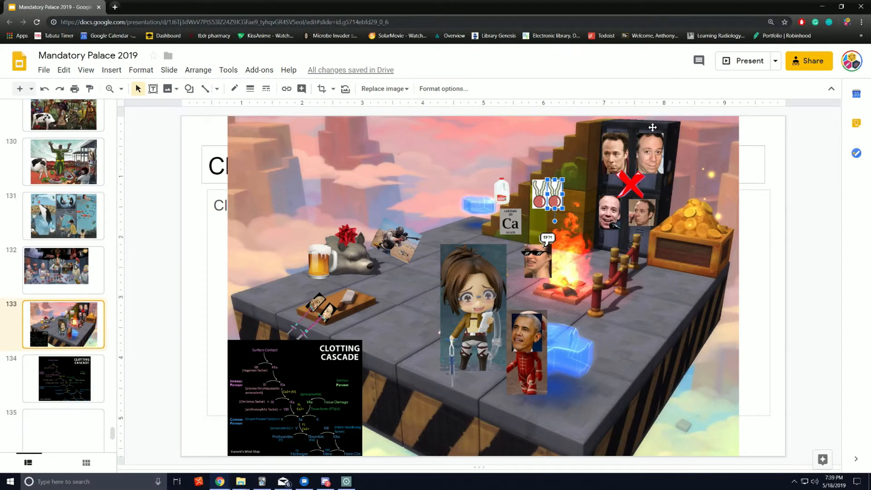
mouse_move(673, 124)
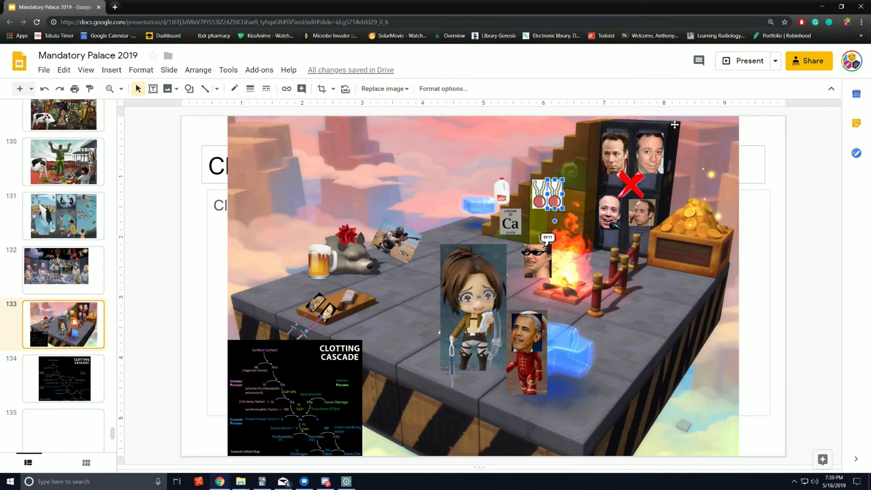
mouse_move(700, 176)
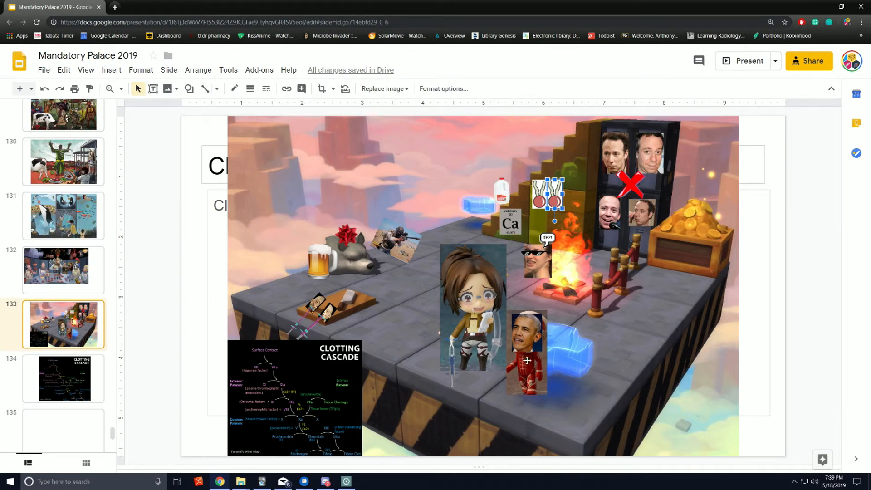
mouse_move(572, 368)
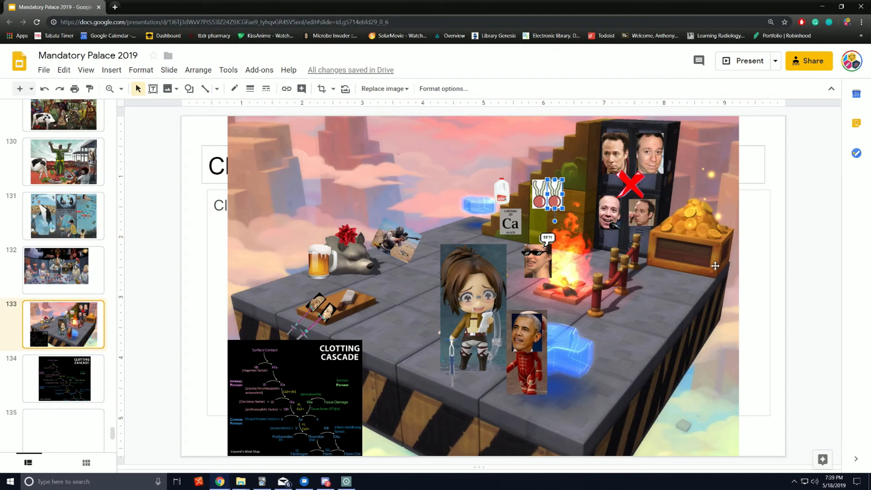
mouse_move(690, 256)
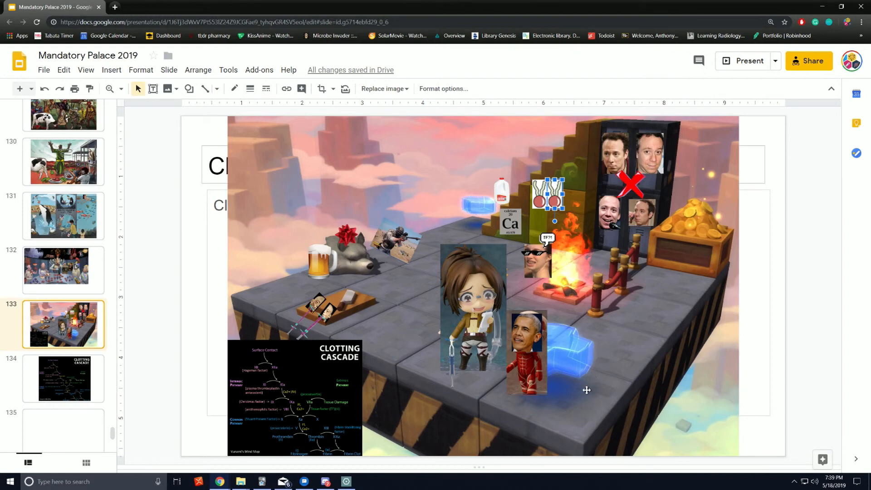
mouse_move(596, 387)
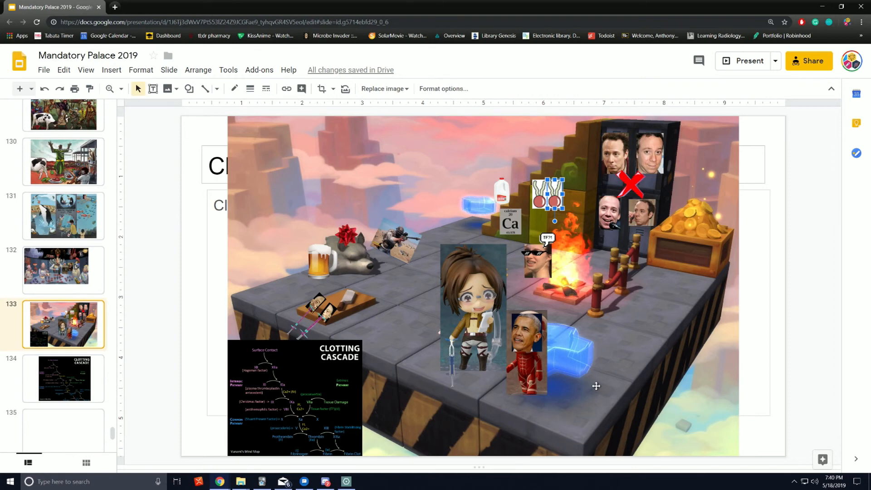
mouse_move(611, 394)
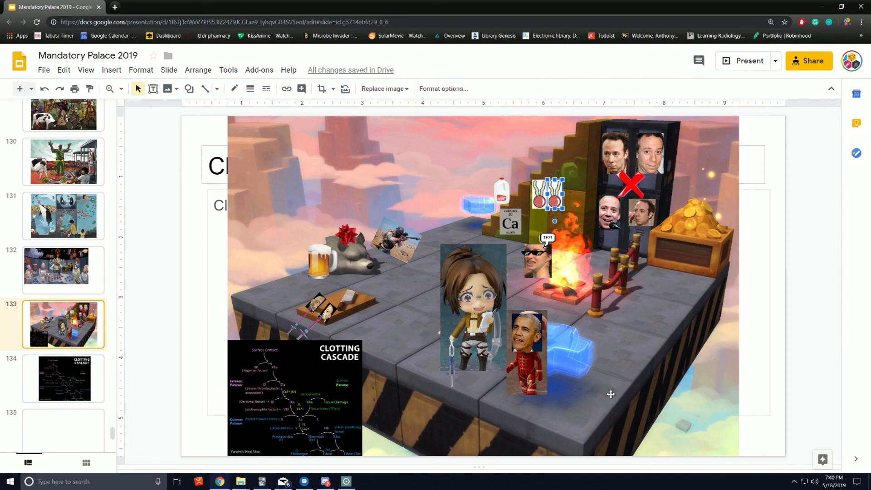